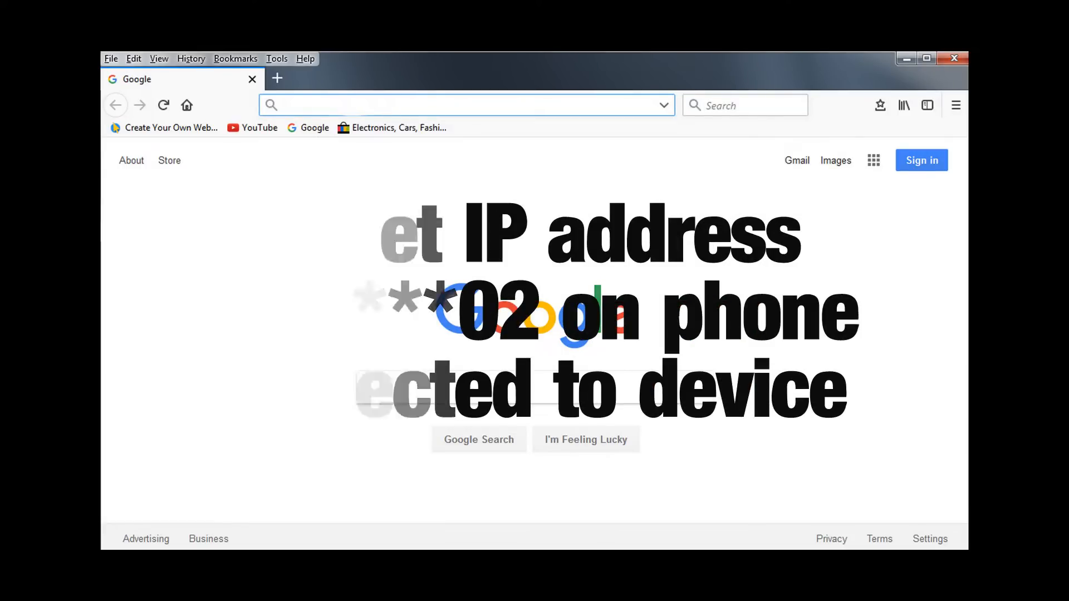
# Step: Load the Grandstream device's web page at 192.168.1.3 in Firefox
pyautogui.write('192.168.1.3')
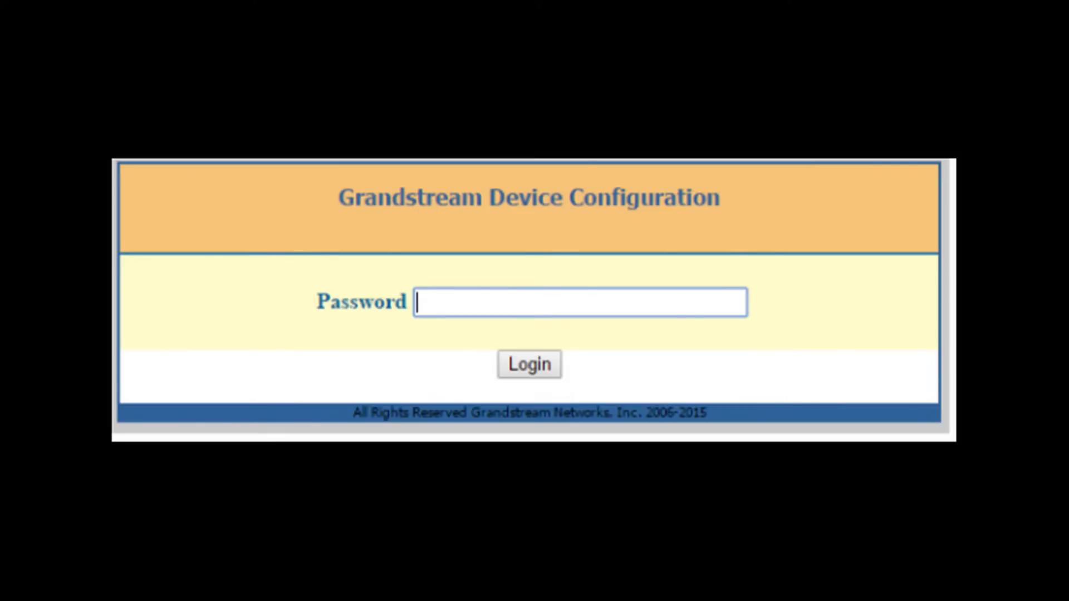
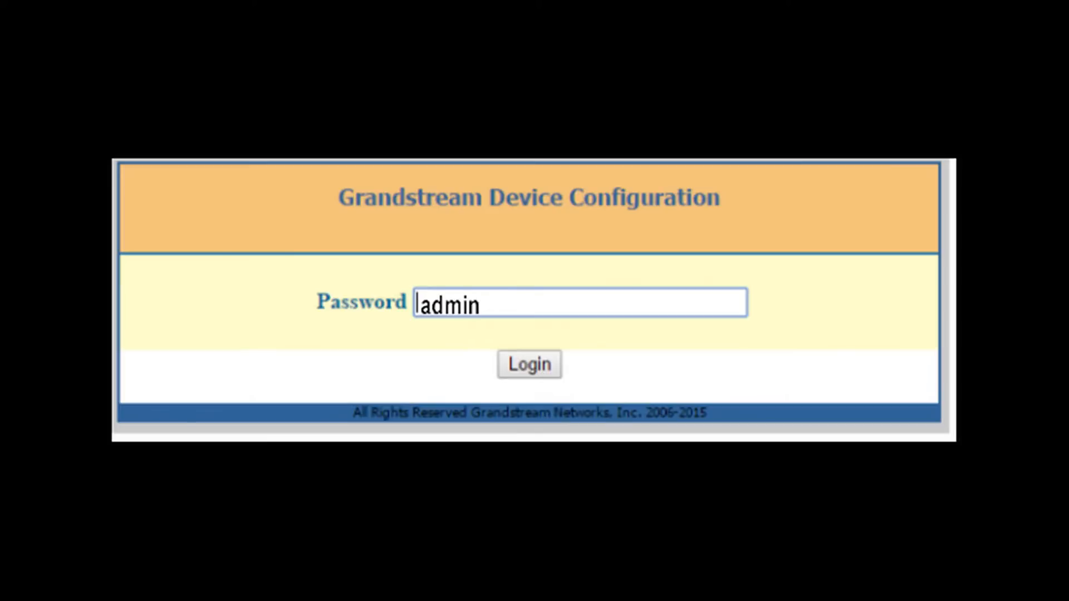
pyautogui.click(527, 364)
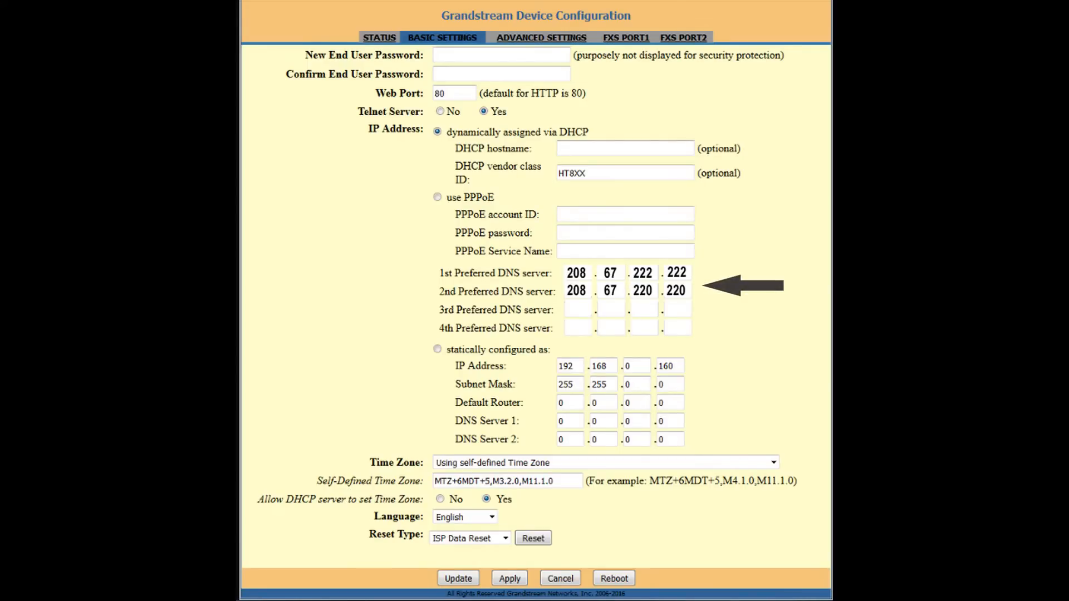
# Step: Move on to the Advanced Settings page after setting DNS servers 208.67.222.222 and 208.67.220.220
pyautogui.click(540, 38)
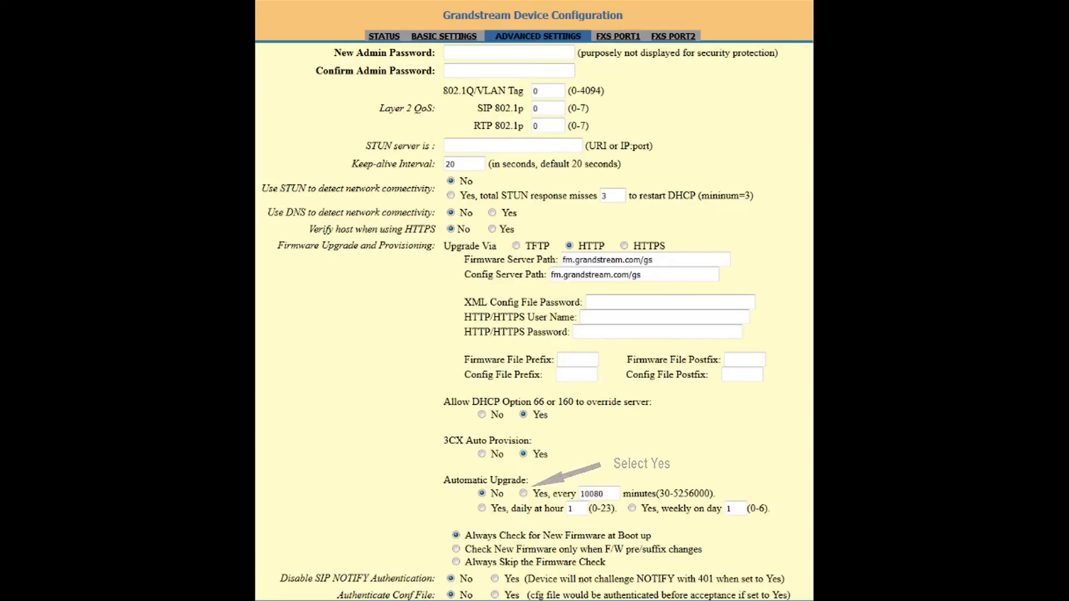
# Step: Enable automatic firmware upgrade every 10080 minutes and move to the FXS Port1 page
pyautogui.click(617, 36)
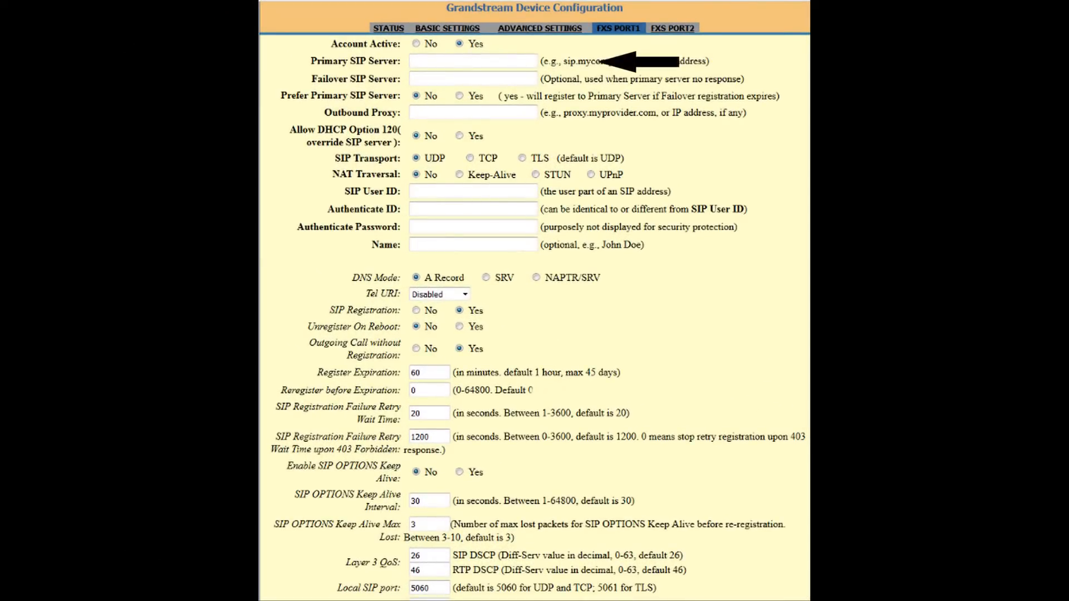
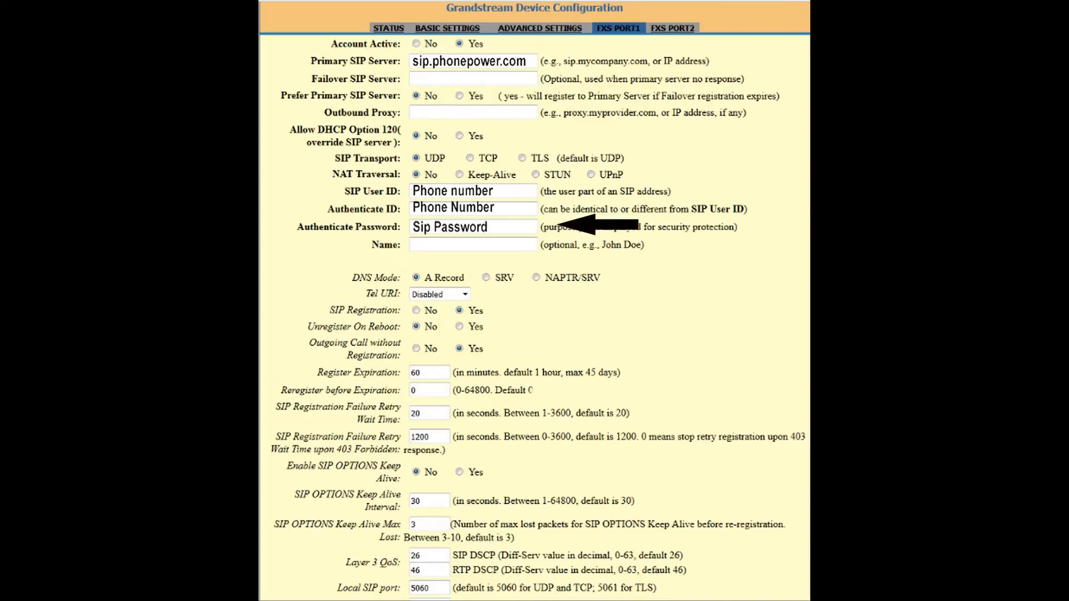